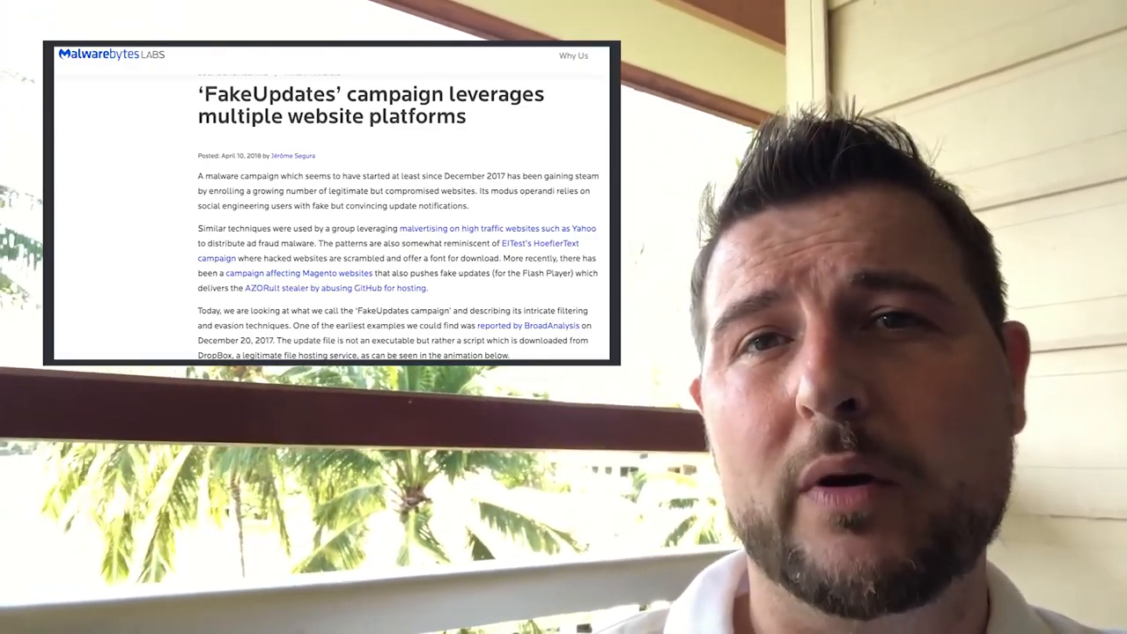
scroll(down, 3)
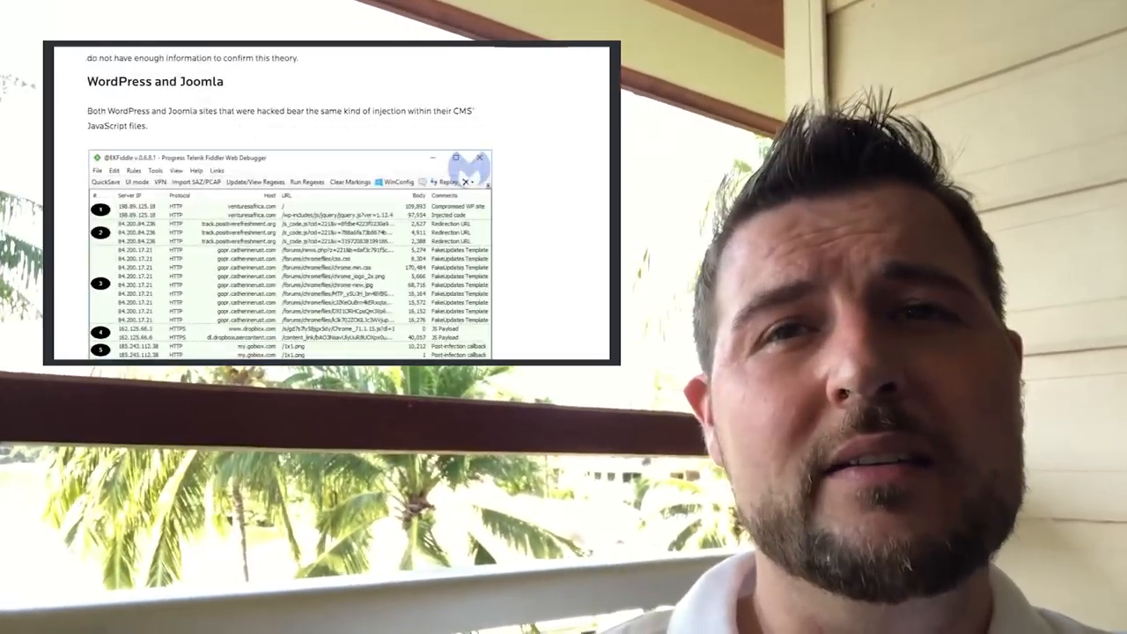